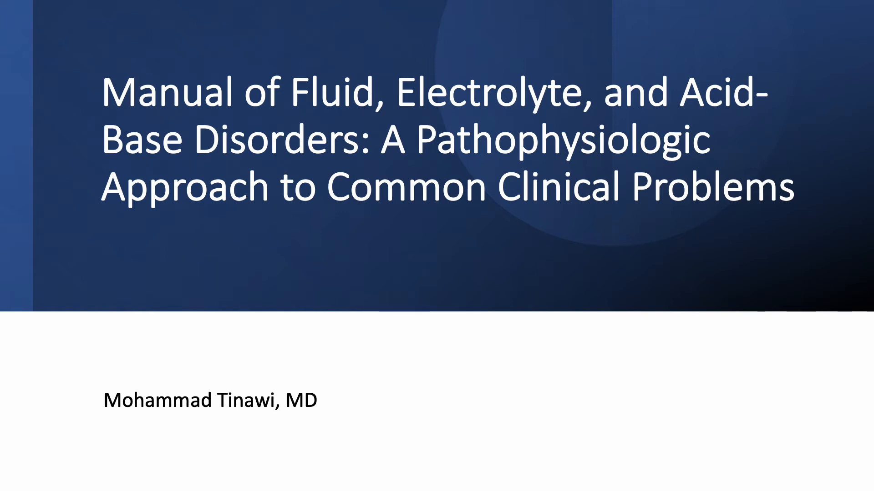
Step: Advance the slideshow through the examples to the Case Study slide with the electrolyte values
{"action": "key", "text": "right"}
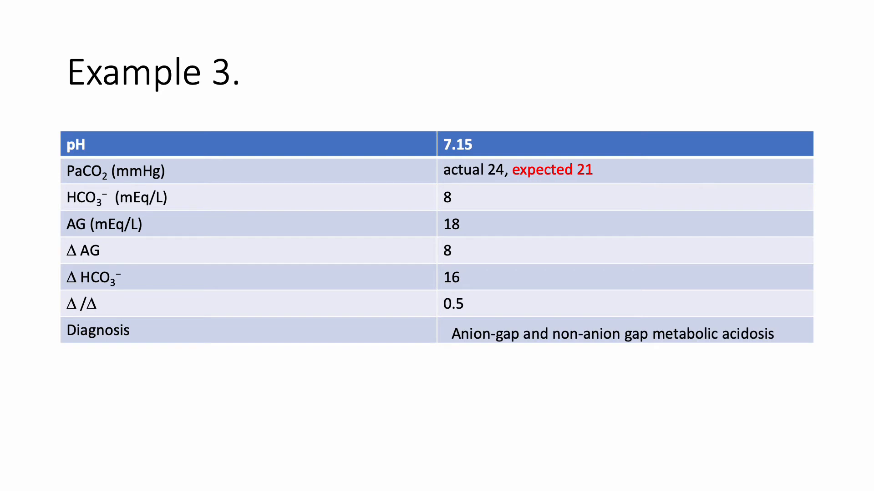
{"action": "key", "text": "Right"}
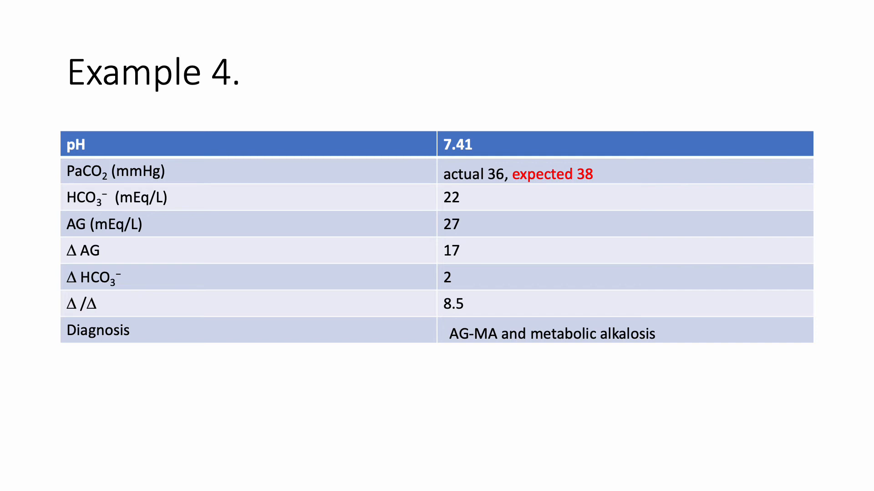
{"action": "key", "text": "right"}
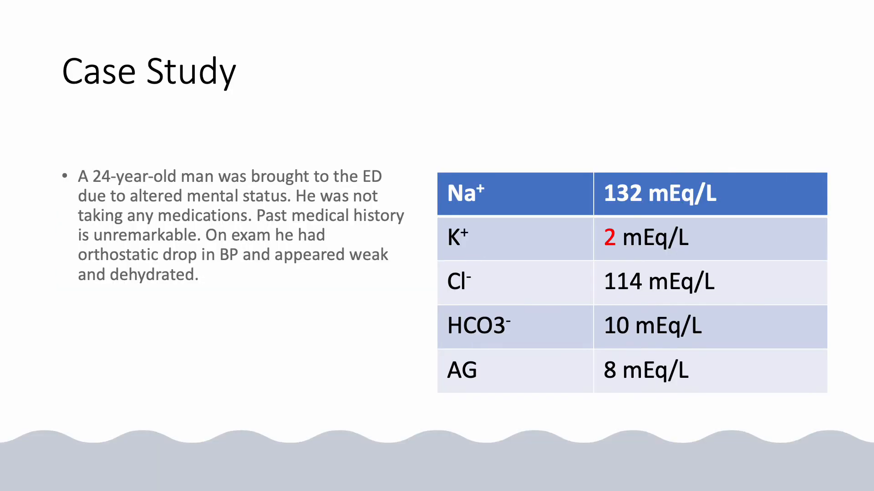